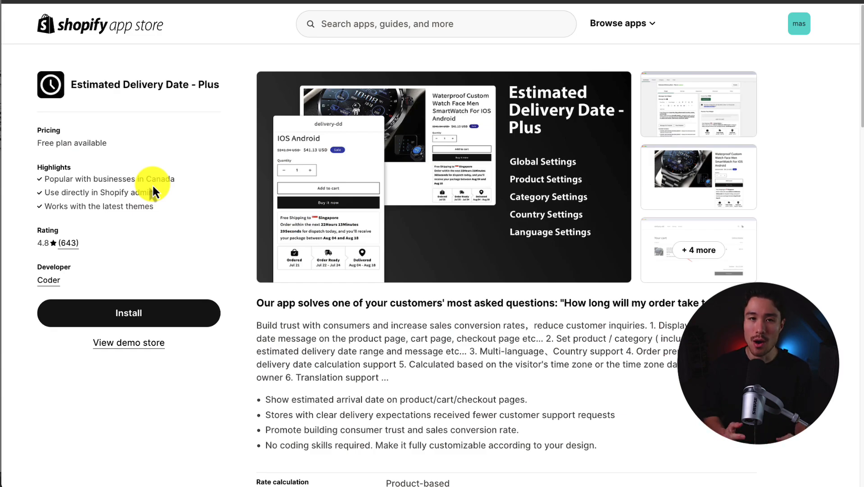
mouse_move(81, 87)
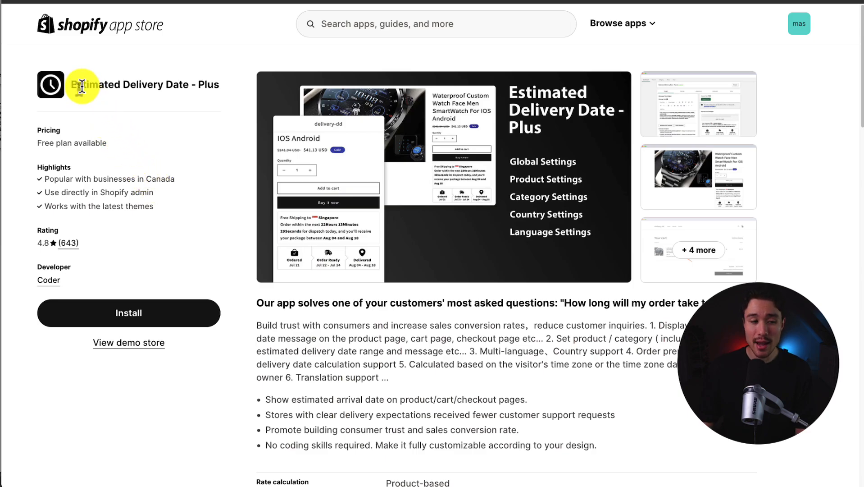
- Install Estimated Delivery Date - Plus from its listing and approve its data access permissions
scroll("down", 3)
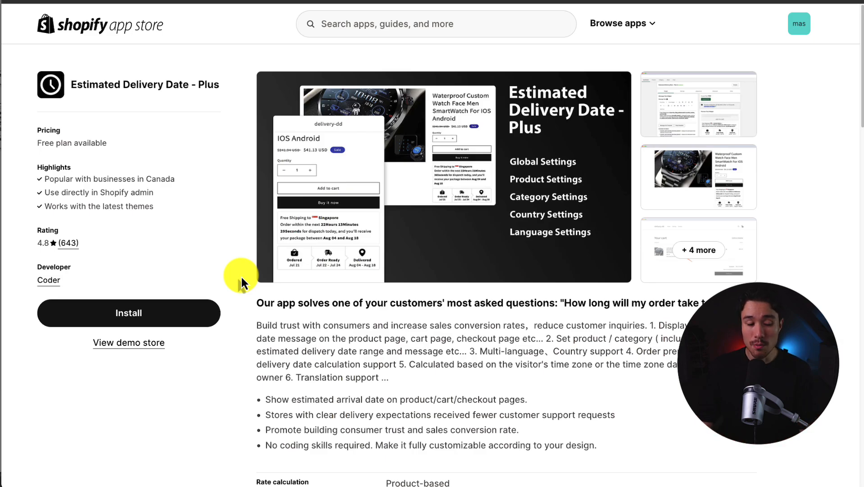
left_click(128, 312)
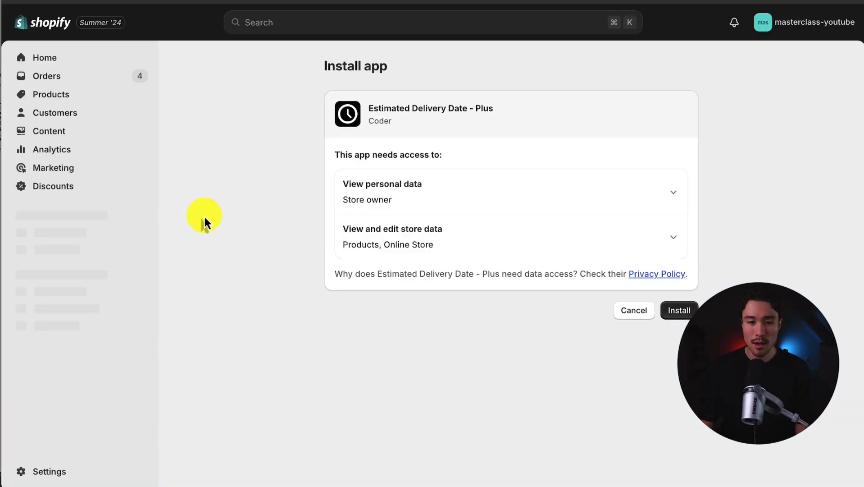
left_click(679, 309)
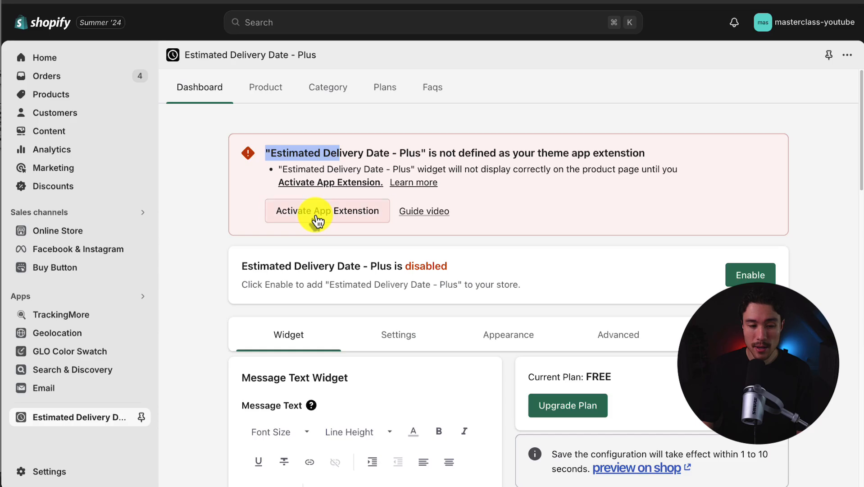
- Activate the EDD - Plus Init app embed in the theme editor and return to the app dashboard
left_click(327, 210)
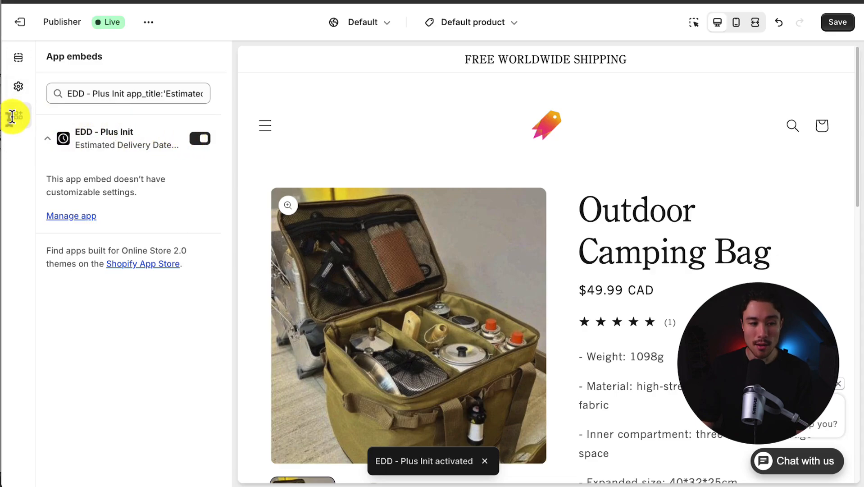
left_click(110, 94)
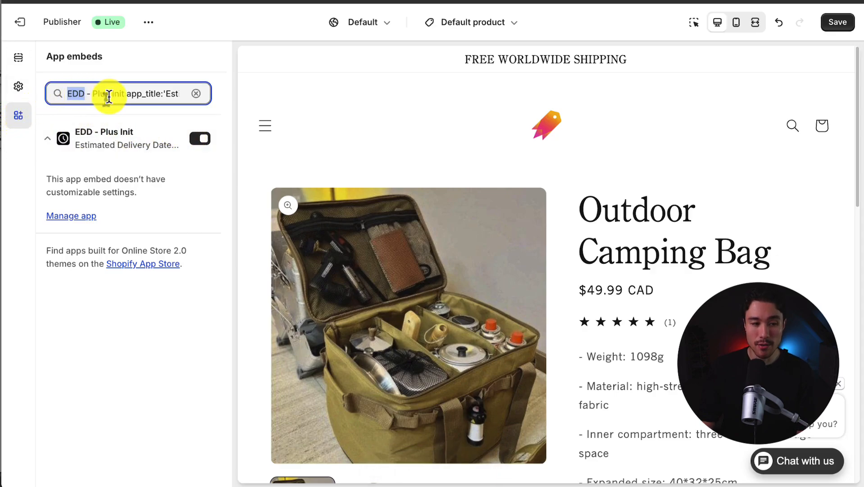
left_click(836, 22)
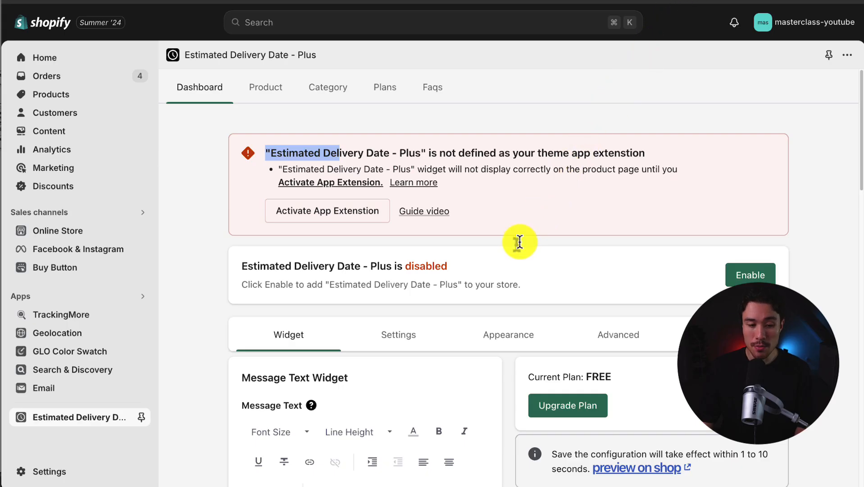
- Enable the app, then review the Message Text Widget and variables like order_delivered_minimum_date
left_click(750, 275)
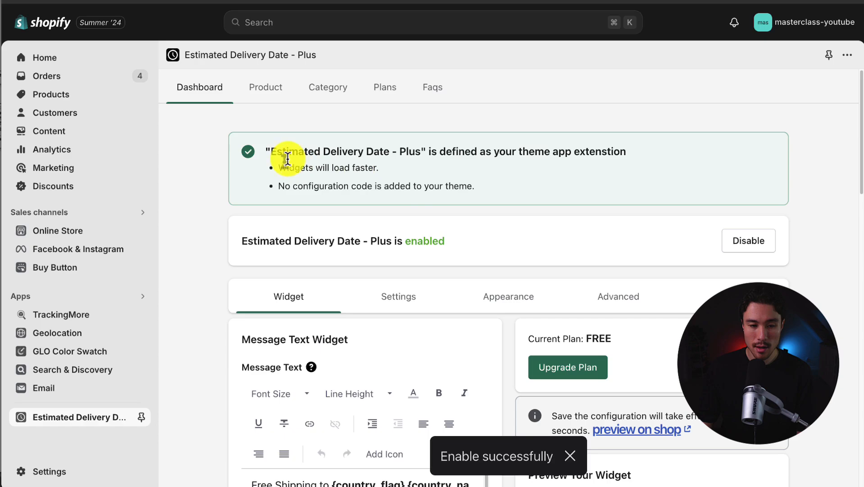
mouse_move(470, 170)
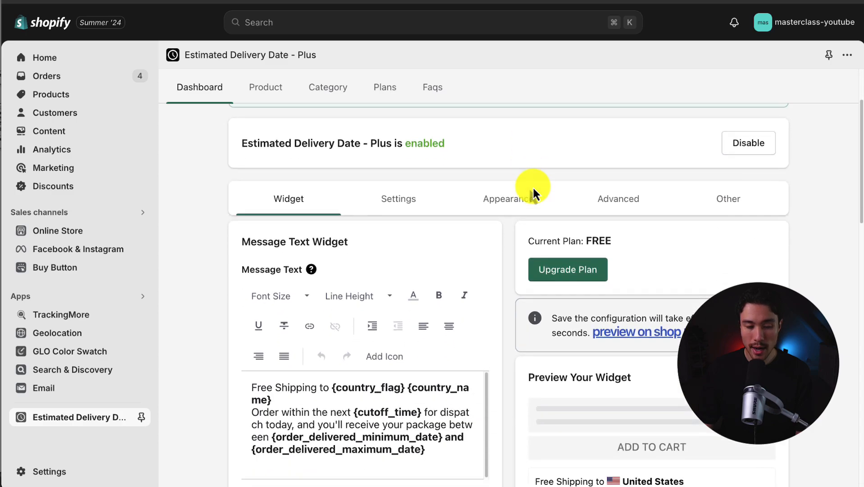
scroll("down", 3)
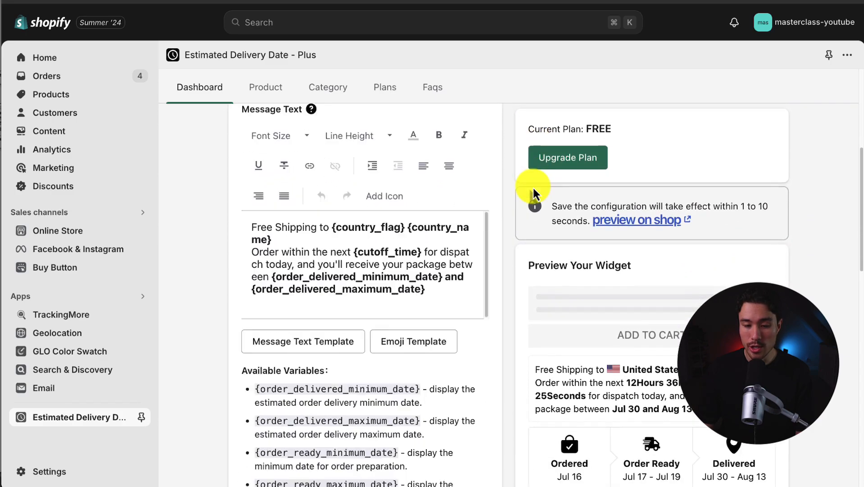
scroll("down", 3)
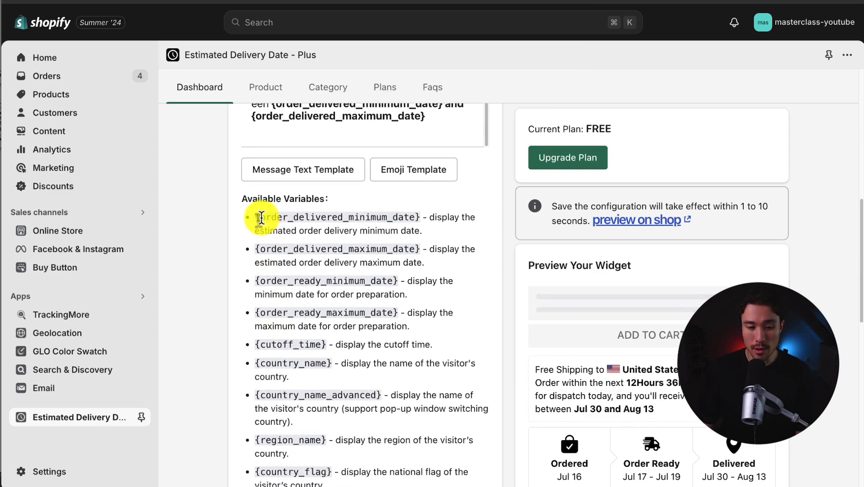
double_click(337, 216)
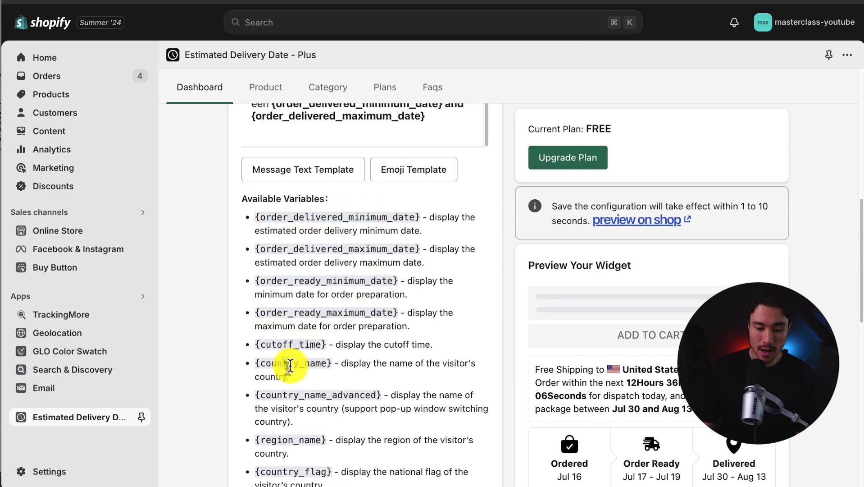
scroll("down", 3)
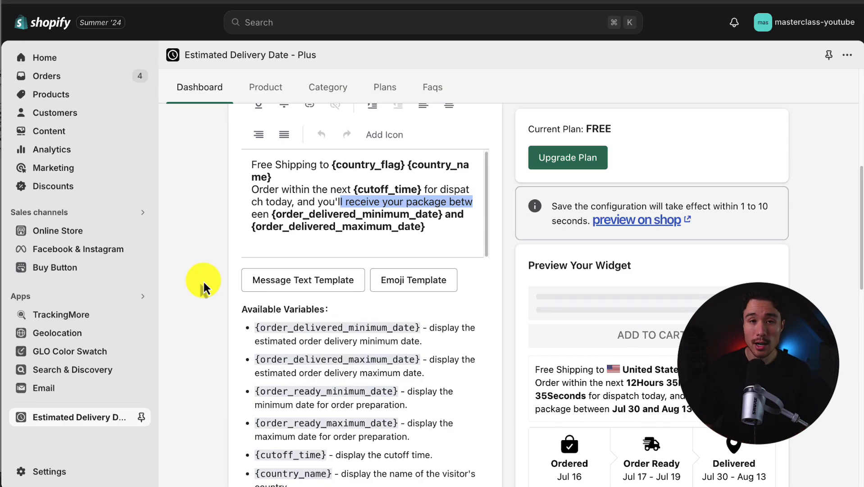
scroll("down", 3)
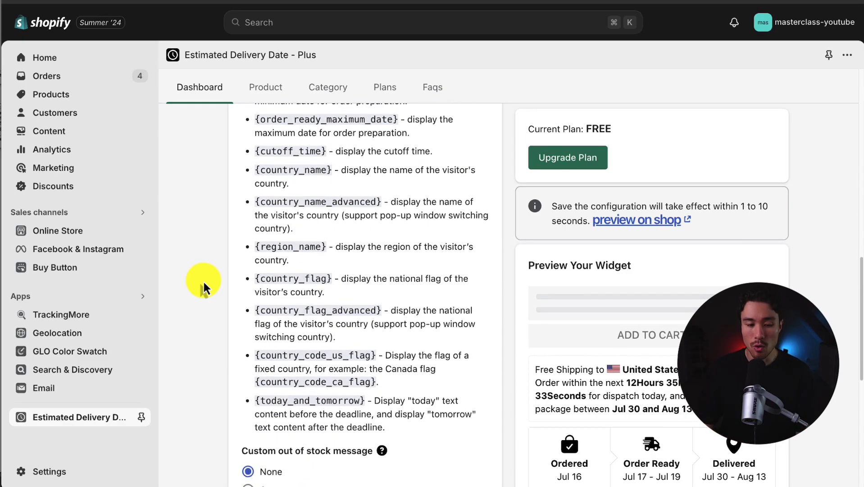
- View the Progress Bar Widget's Order Ready, then Order Delivered ('Delivered') status settings
scroll("down", 3)
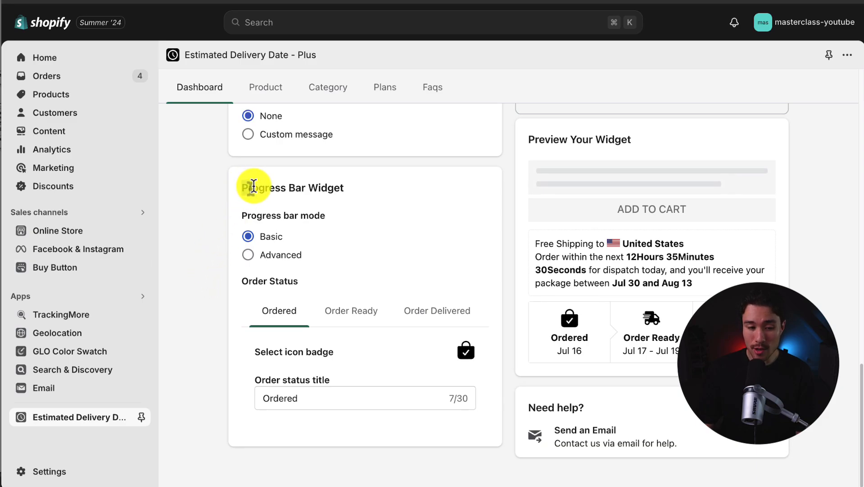
mouse_move(513, 326)
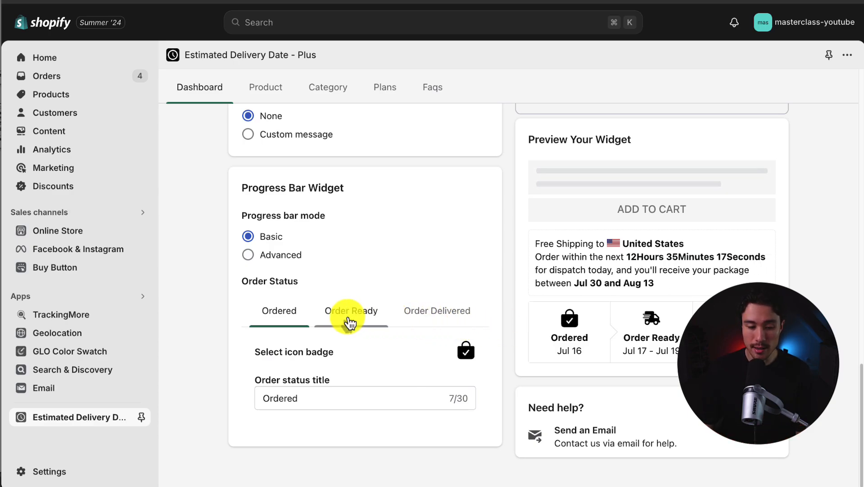
left_click(365, 398)
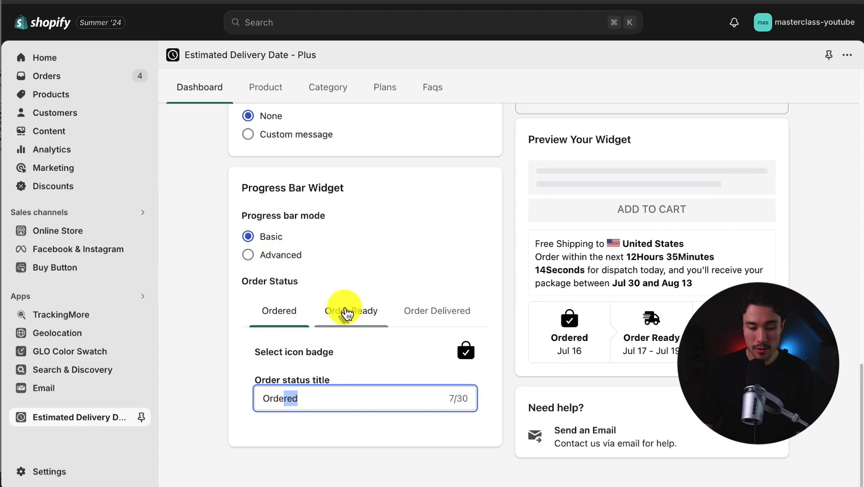
left_click(350, 310)
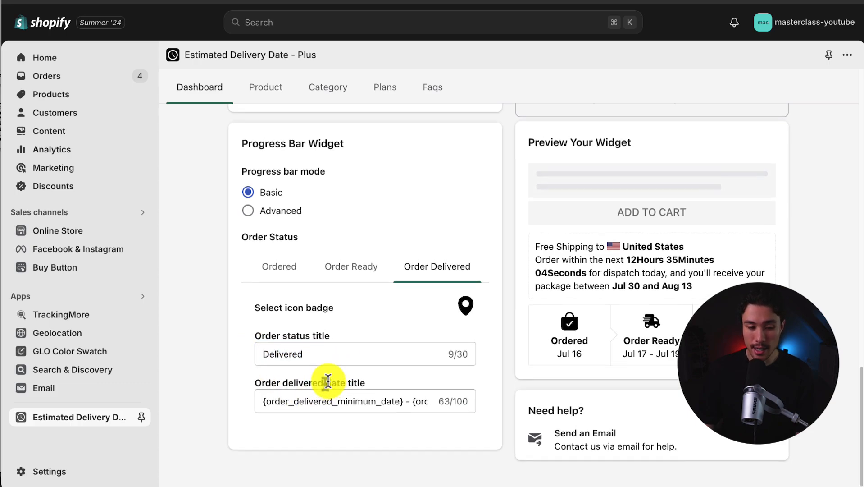
- Review the Settings tab's Date Range, Countdown and order ready working day options
left_click(398, 195)
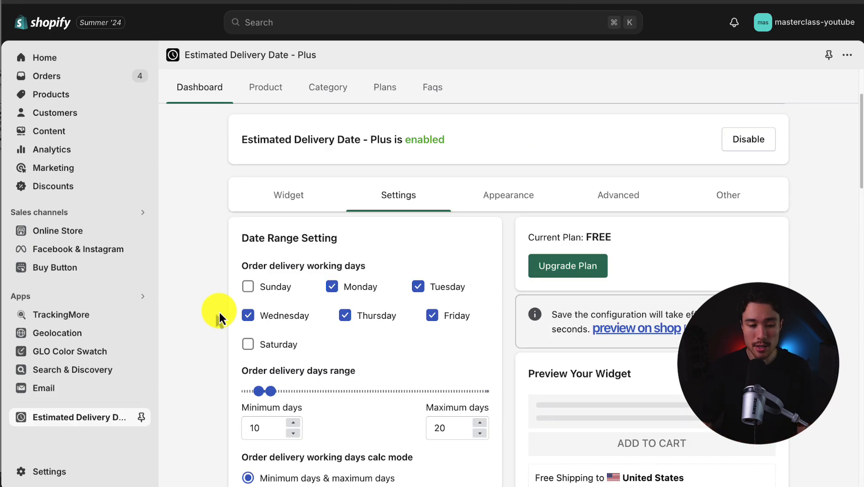
scroll("down", 3)
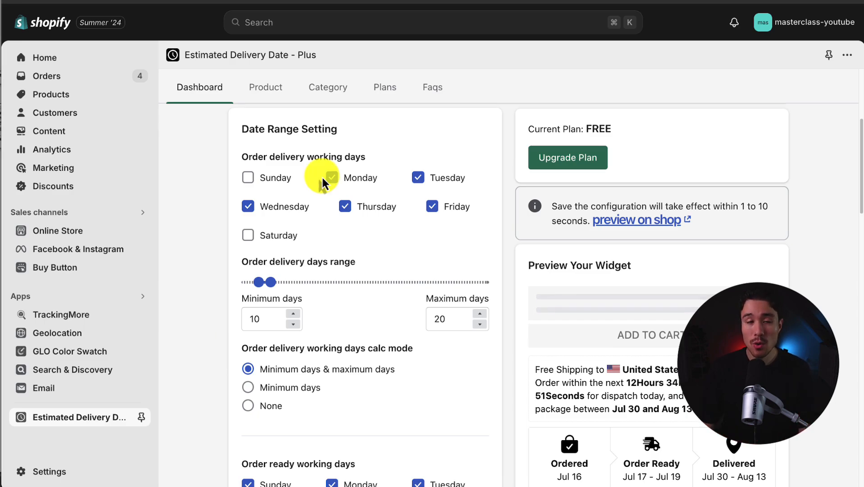
left_click(331, 177)
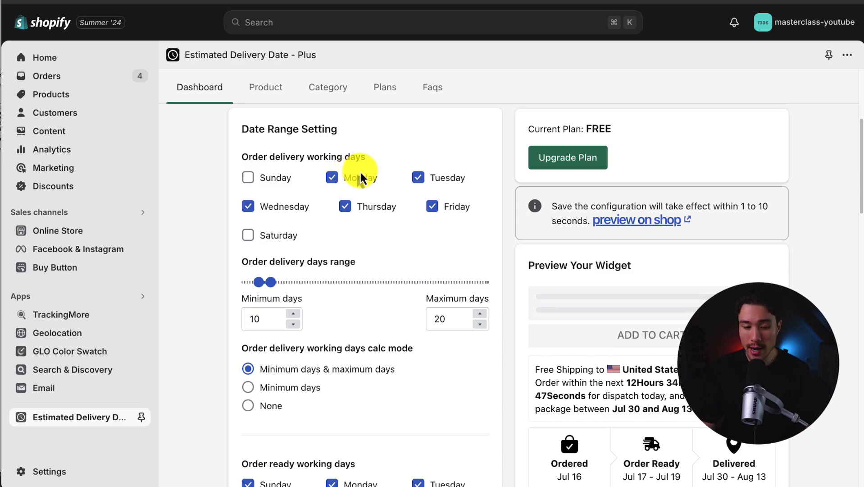
scroll("down", 3)
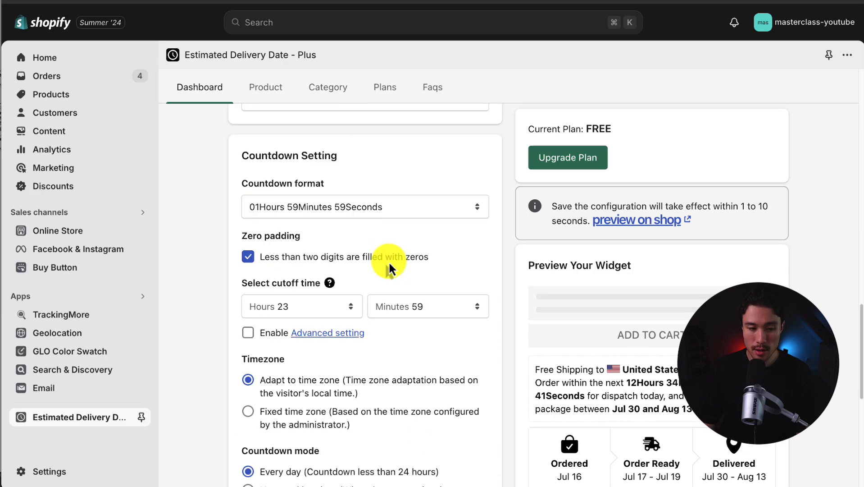
scroll("down", 3)
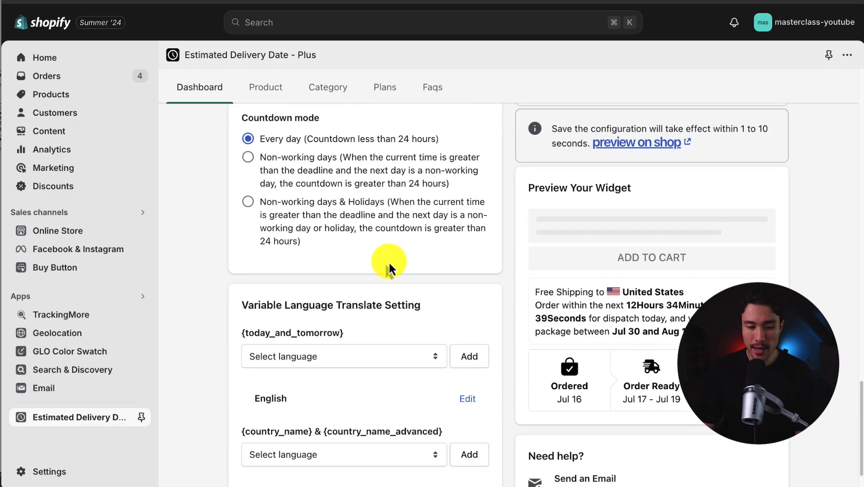
scroll("down", 3)
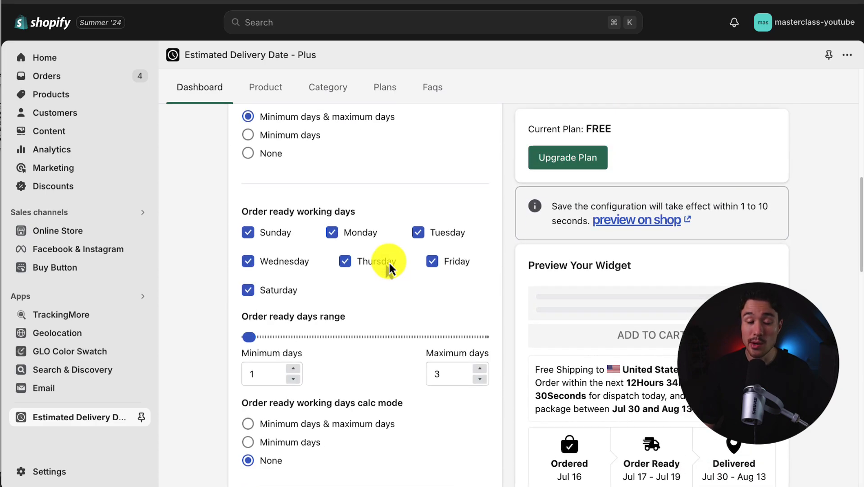
- Review the widget appearance layout options
left_click(509, 108)
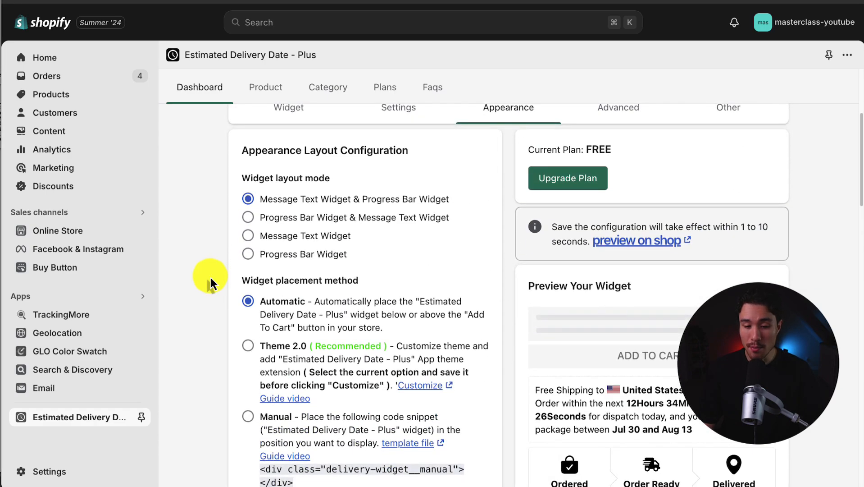
scroll("down", 3)
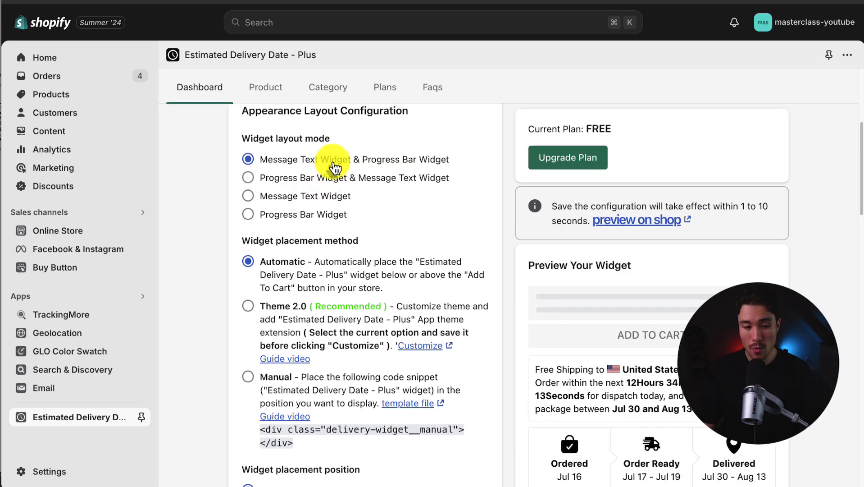
scroll("down", 3)
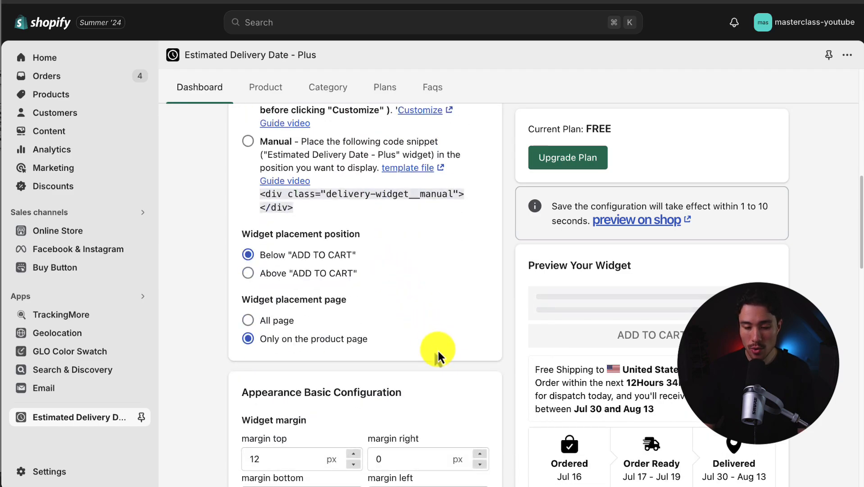
scroll("down", 3)
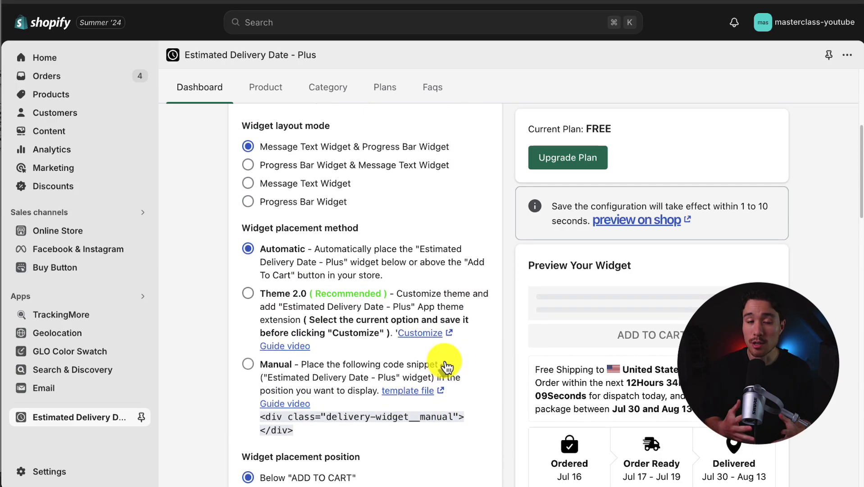
mouse_move(329, 280)
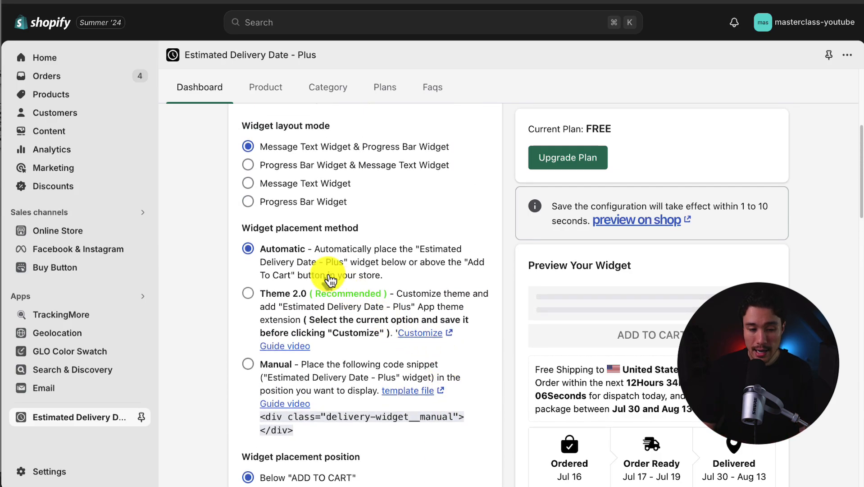
scroll("down", 3)
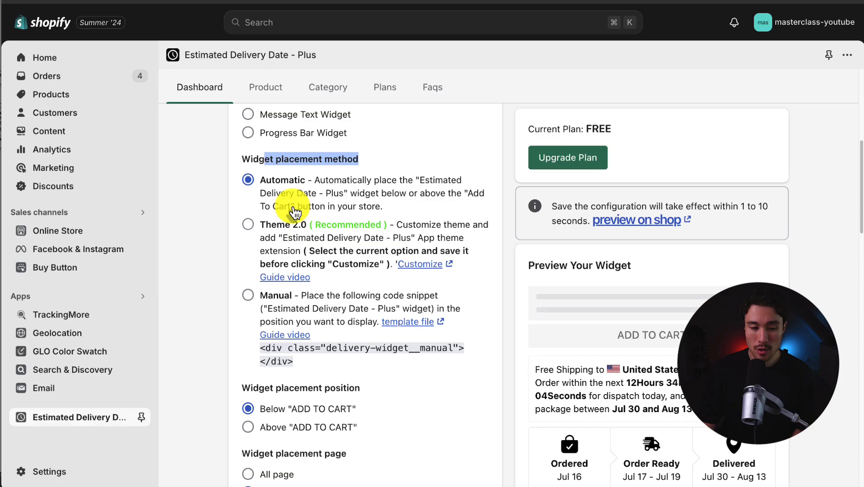
- Select the Theme 2.0 (Recommended) widget placement method and review the remaining settings
left_click(248, 226)
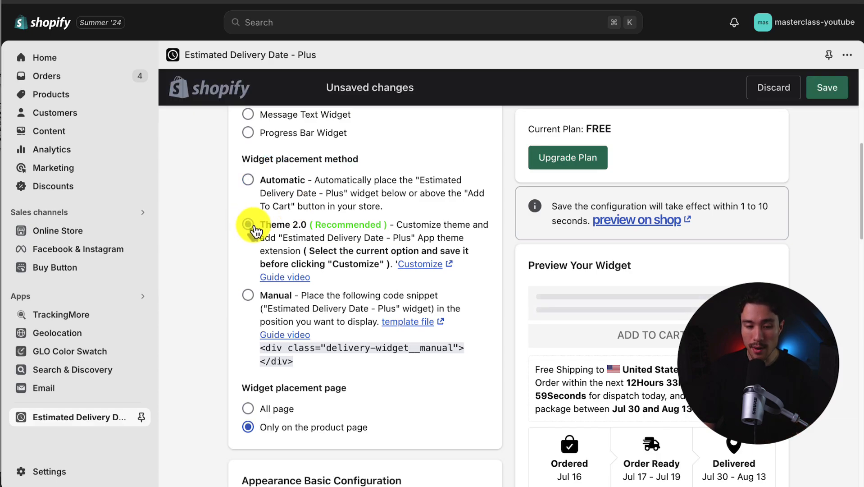
left_click(248, 224)
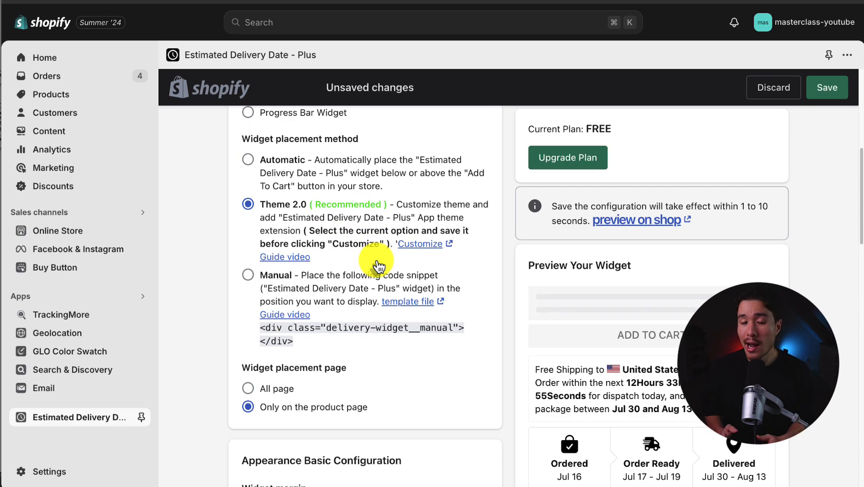
scroll("down", 3)
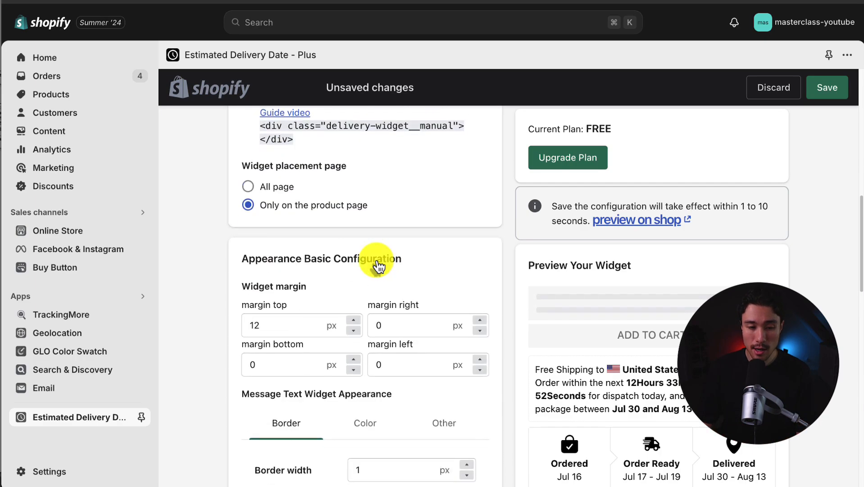
scroll("down", 3)
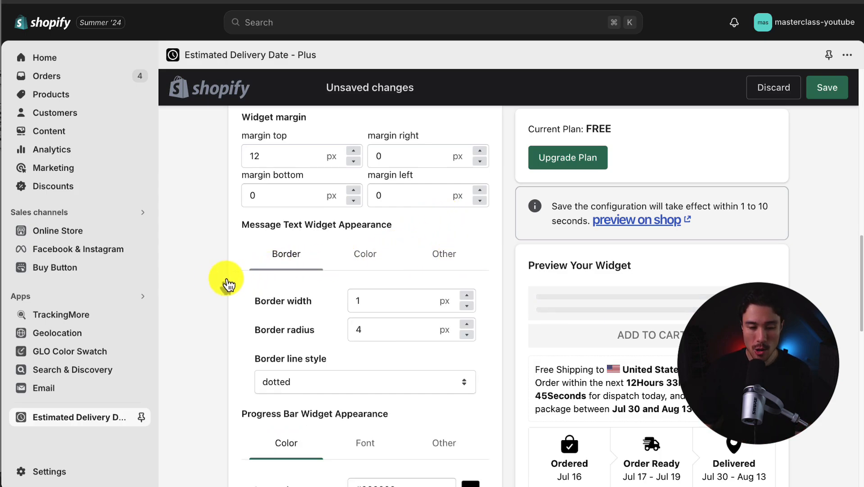
scroll("down", 3)
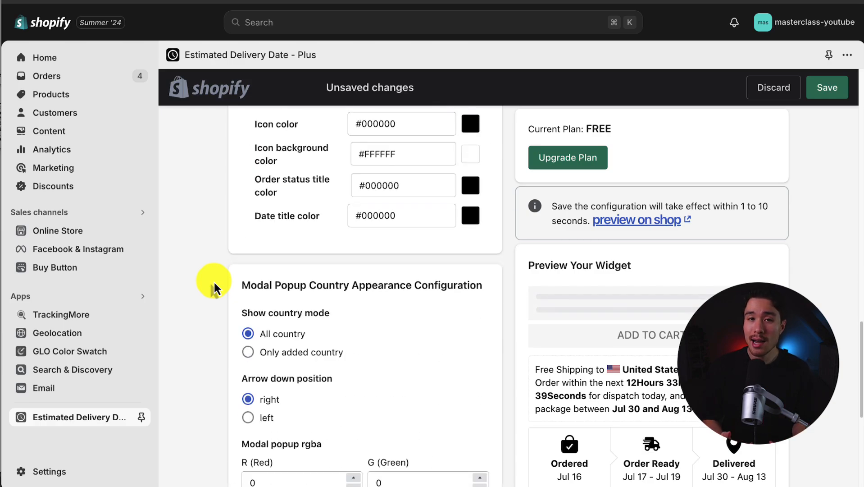
left_click(826, 87)
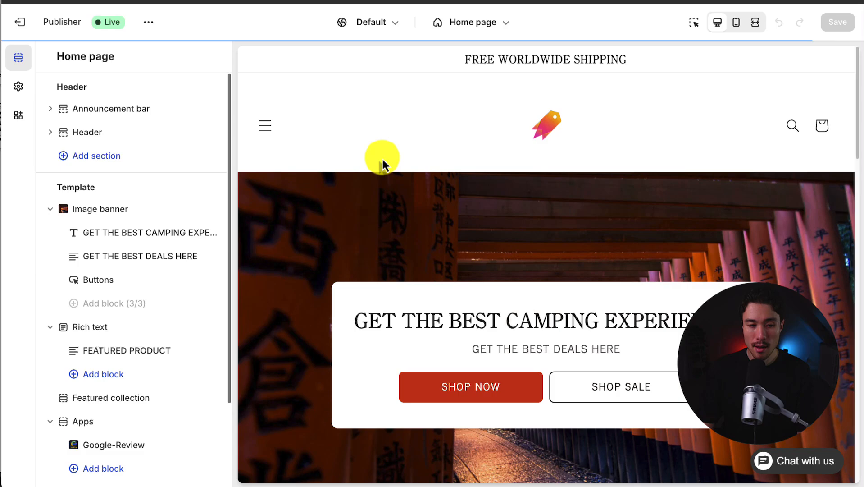
- Add the Estimated Delivery Date app block under Product information in the Default product template
left_click(472, 22)
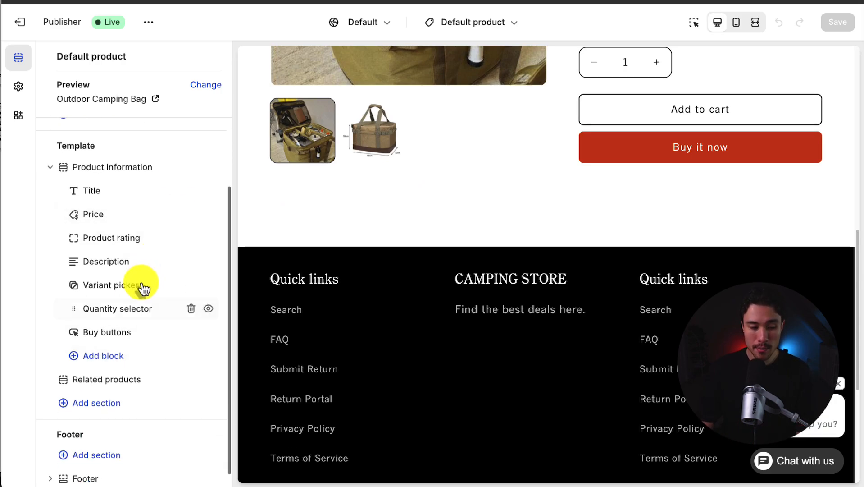
left_click(102, 356)
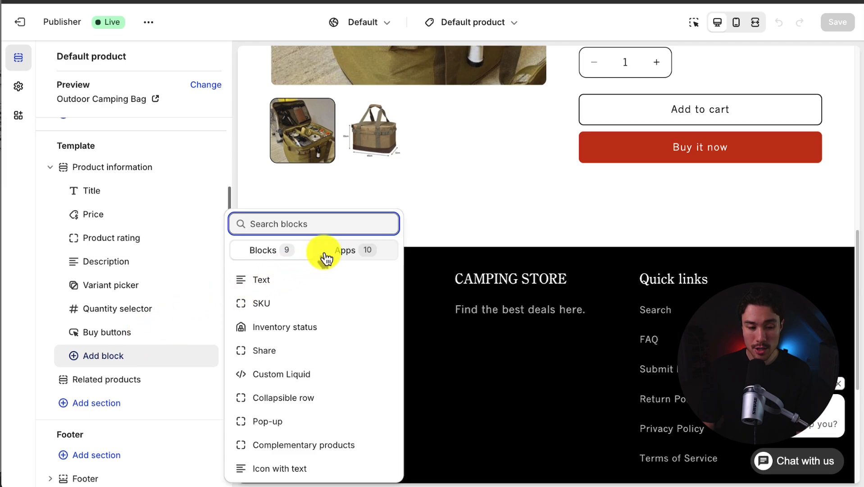
left_click(341, 249)
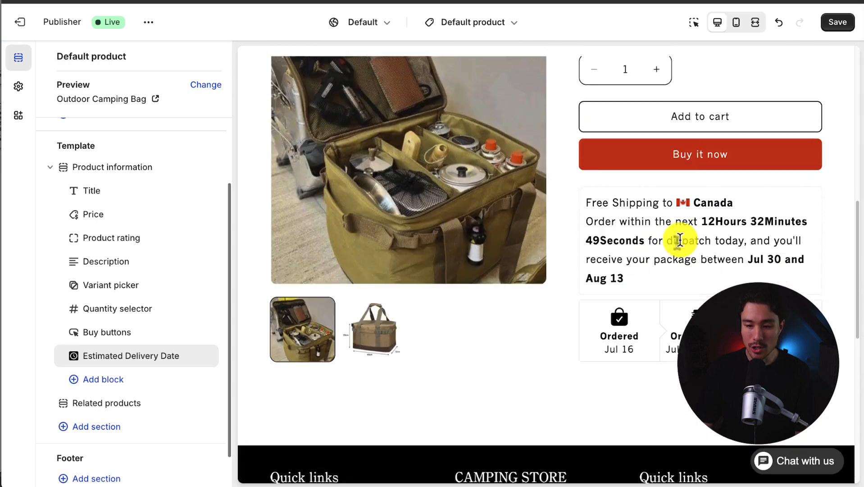
scroll("down", 3)
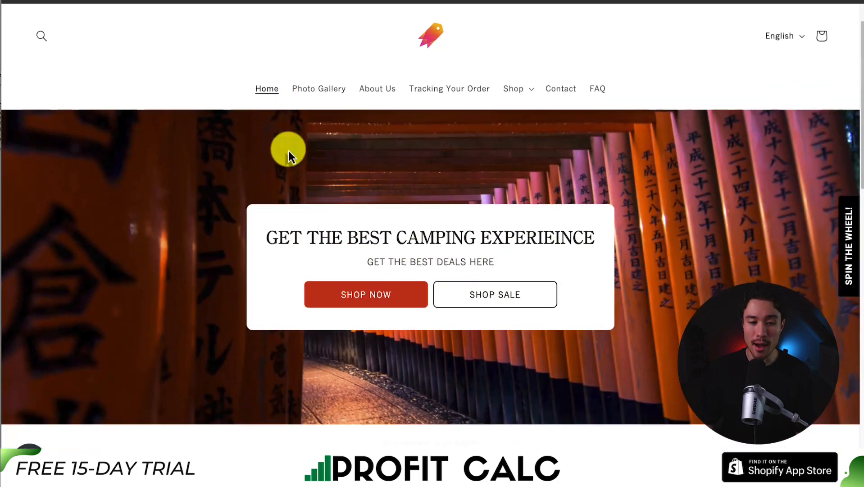
- Open the Outdoor Camping Bag page and view the delivery estimate and order timeline
left_click(365, 294)
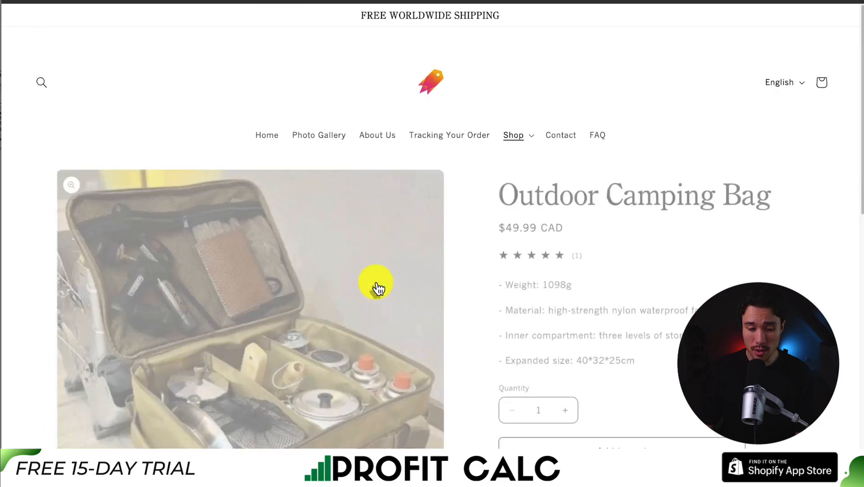
scroll("down", 3)
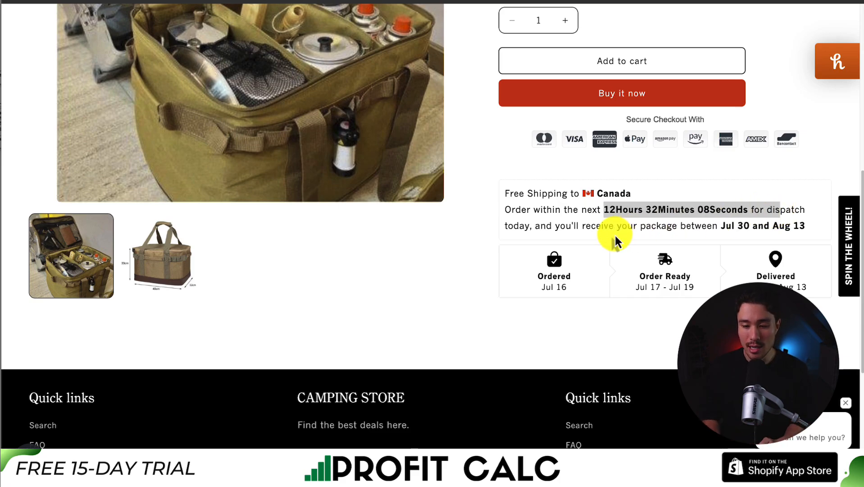
scroll("up", 3)
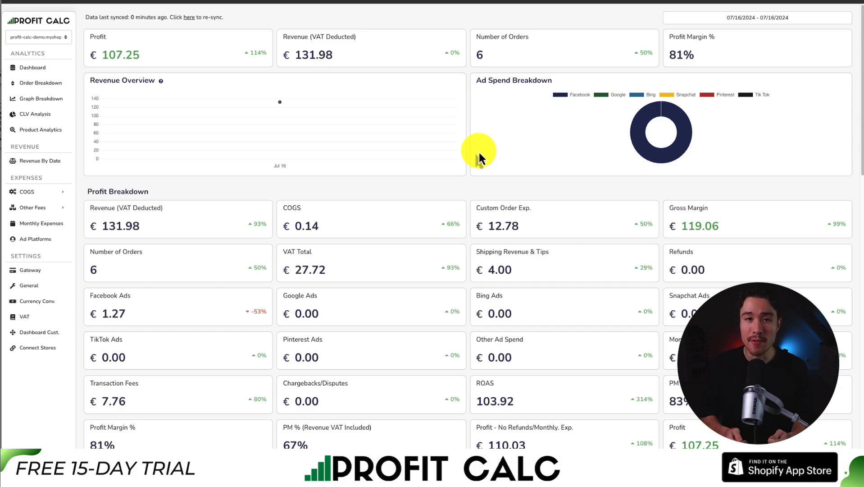
- Set the Profit Calc range to Last 7 Days and scroll through breakdowns, averages and charts
left_click(756, 17)
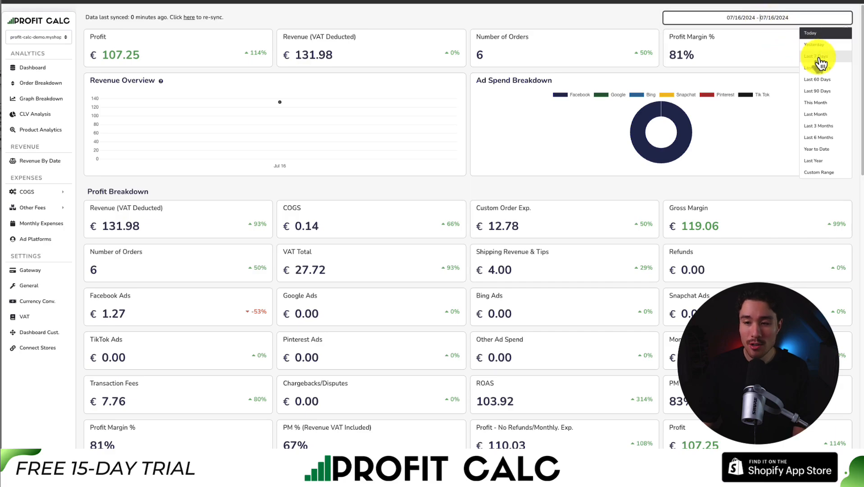
left_click(819, 56)
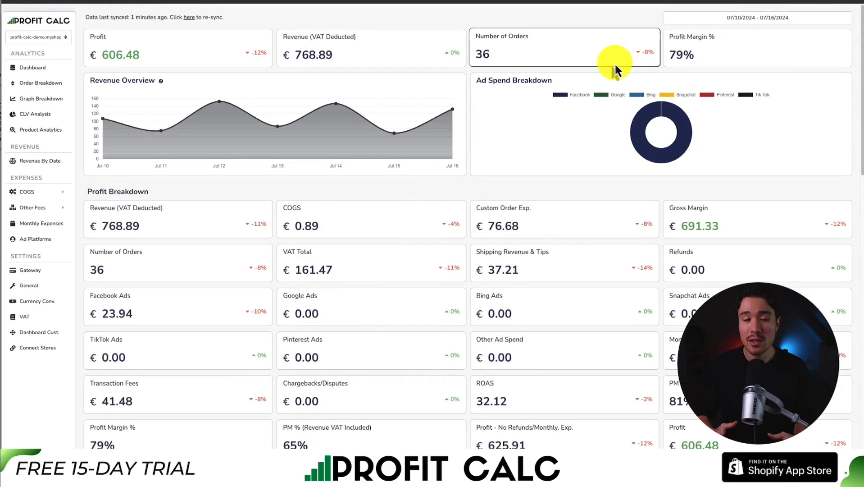
mouse_move(497, 182)
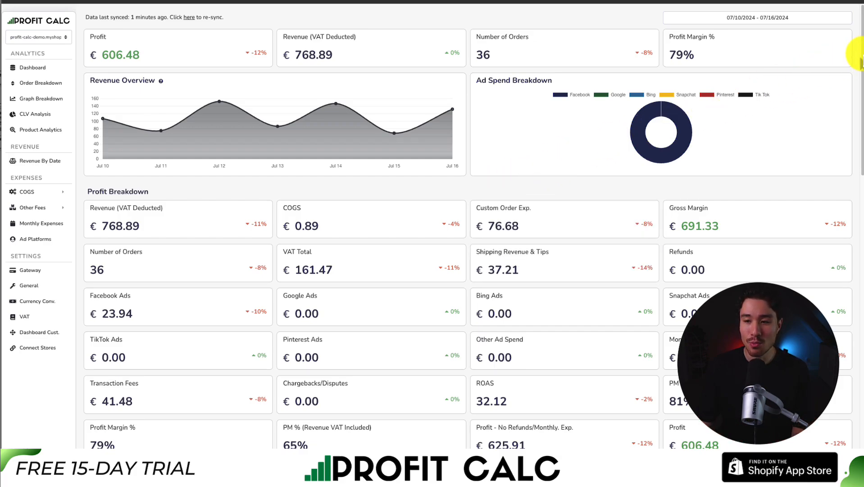
scroll("down", 3)
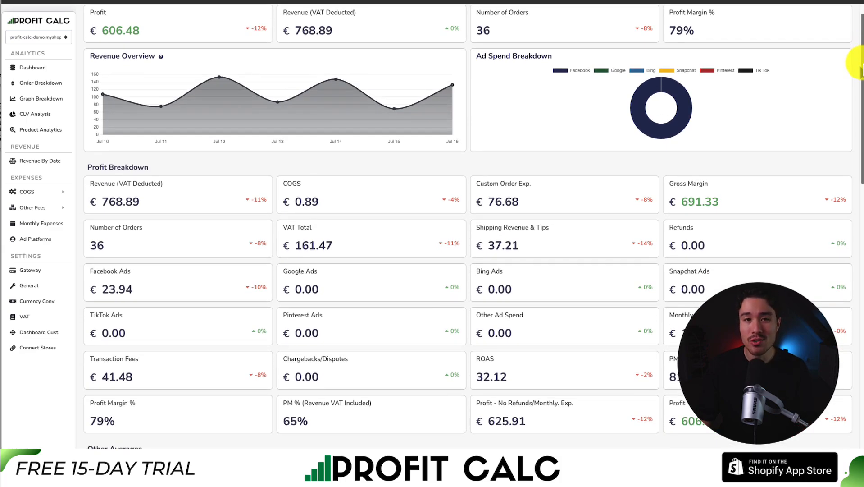
scroll("down", 3)
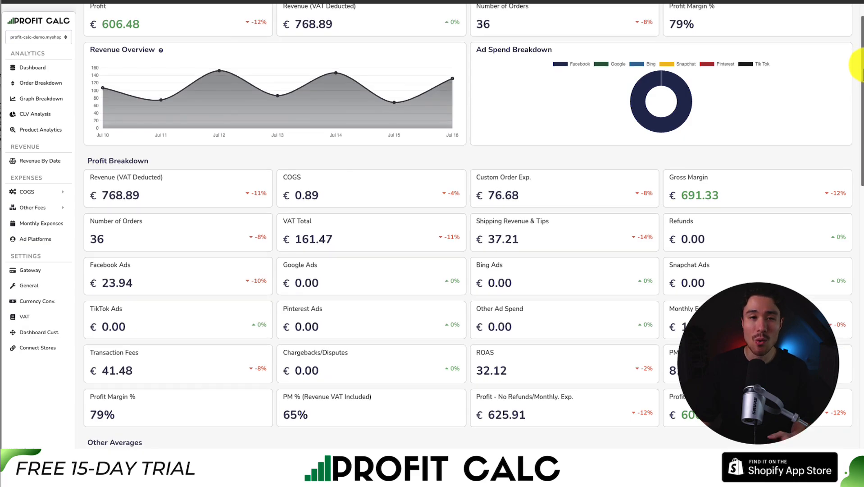
scroll("down", 3)
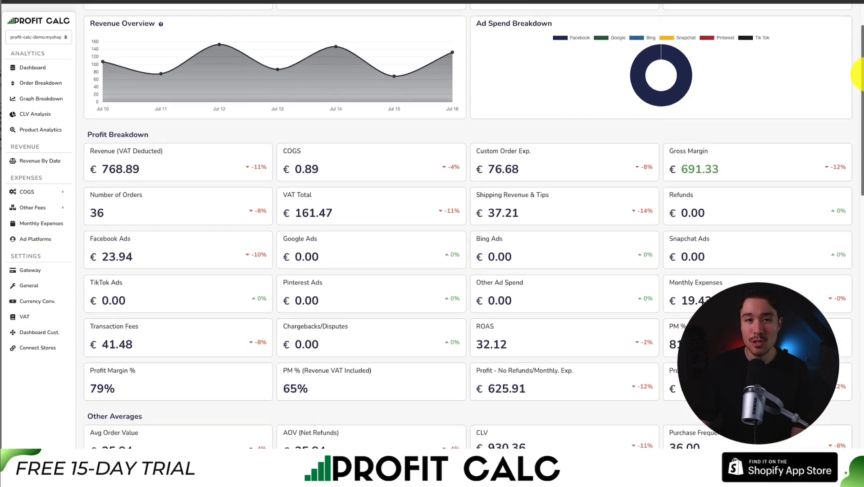
scroll("down", 3)
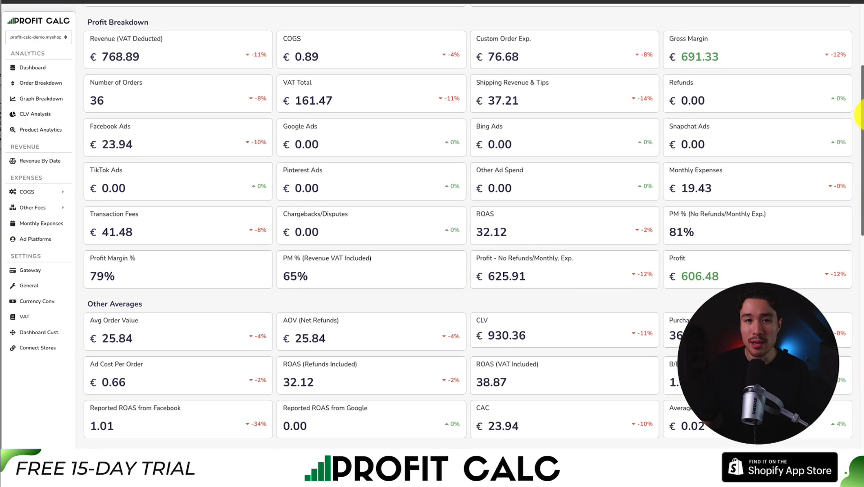
scroll("down", 3)
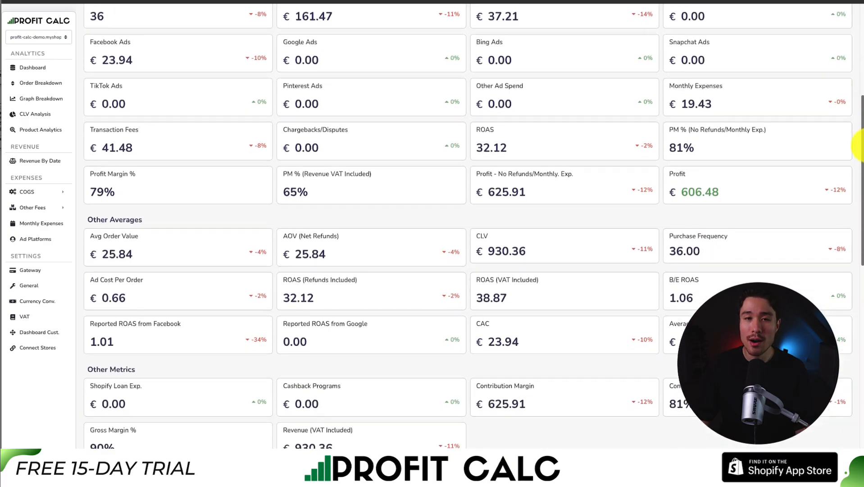
scroll("down", 3)
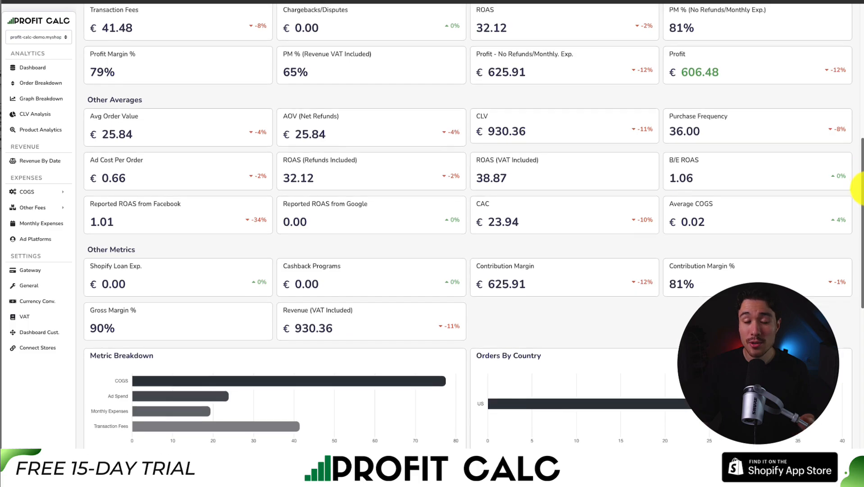
scroll("down", 3)
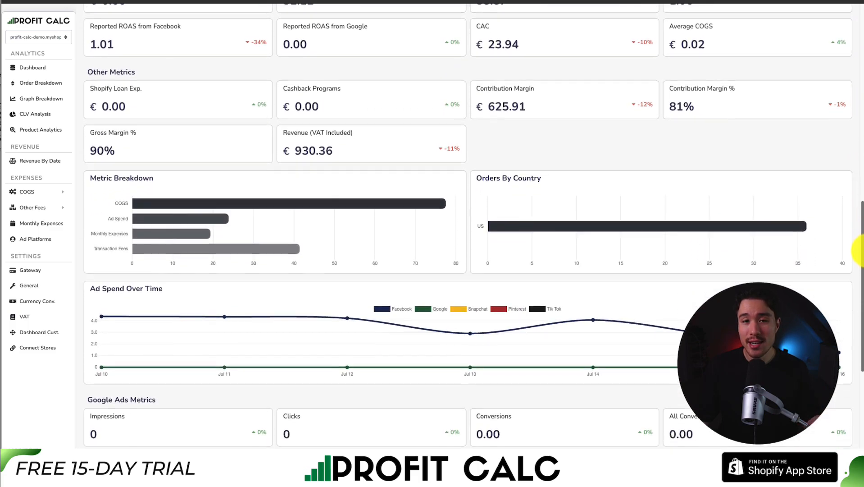
scroll("down", 3)
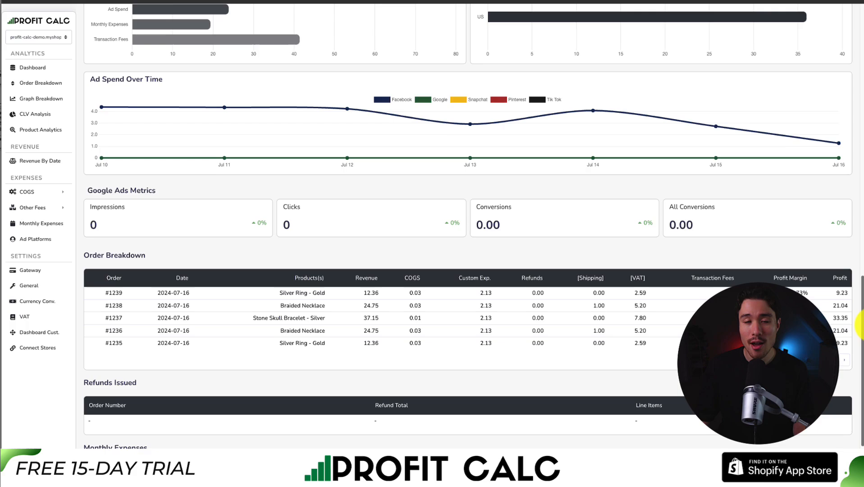
scroll("up", 3)
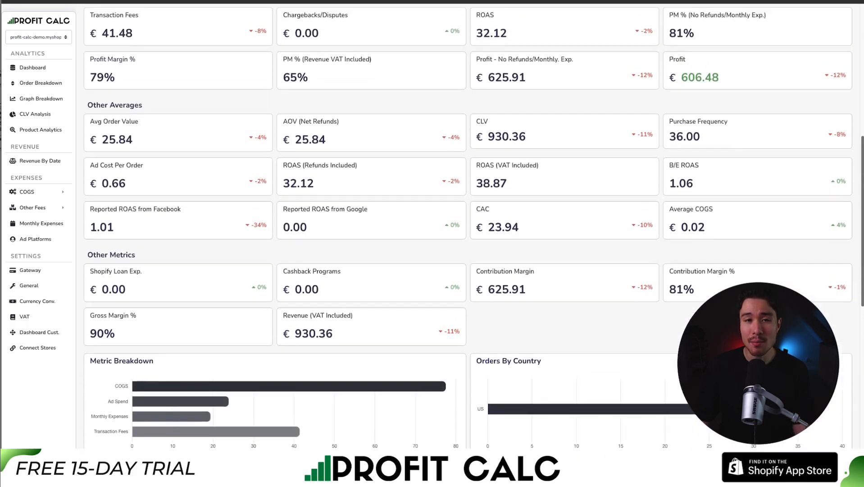
scroll("up", 3)
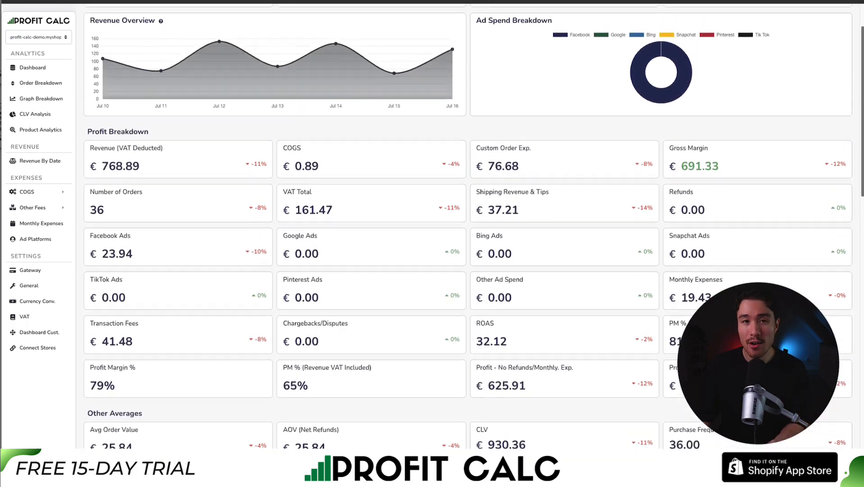